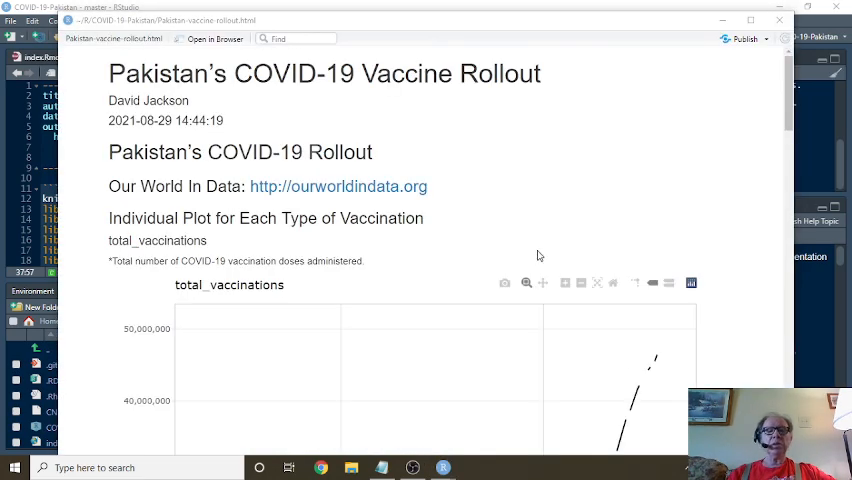
scroll(down, 3)
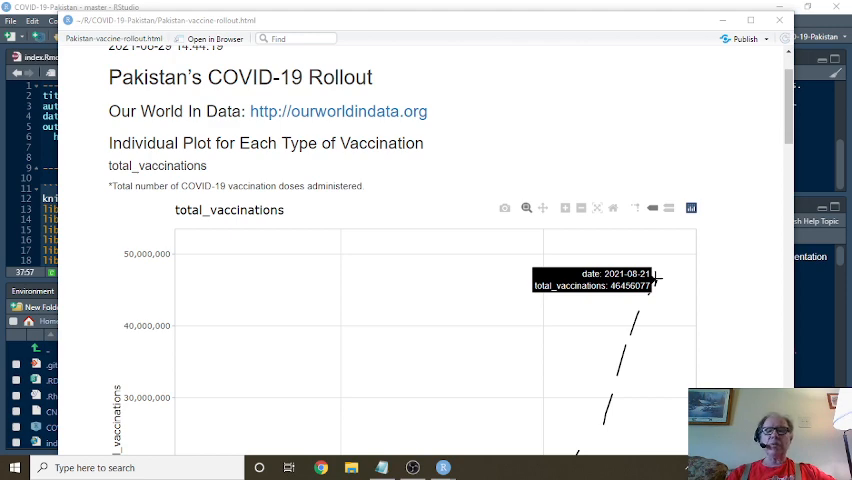
scroll(down, 3)
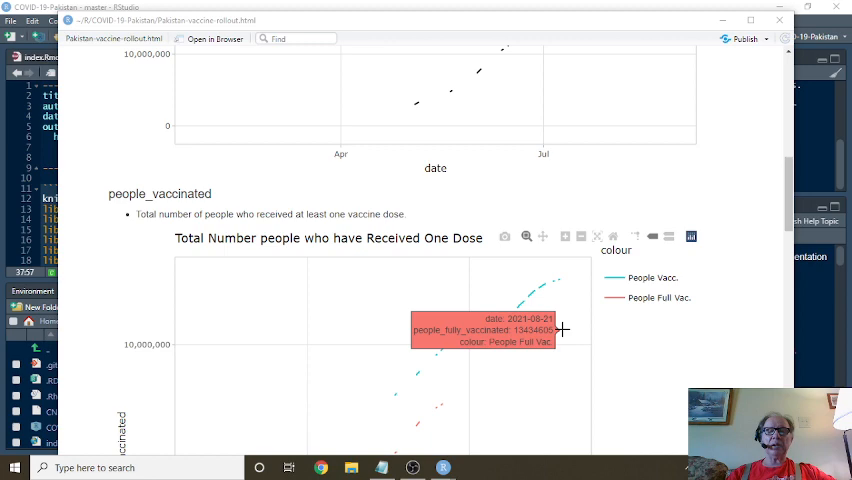
scroll(down, 3)
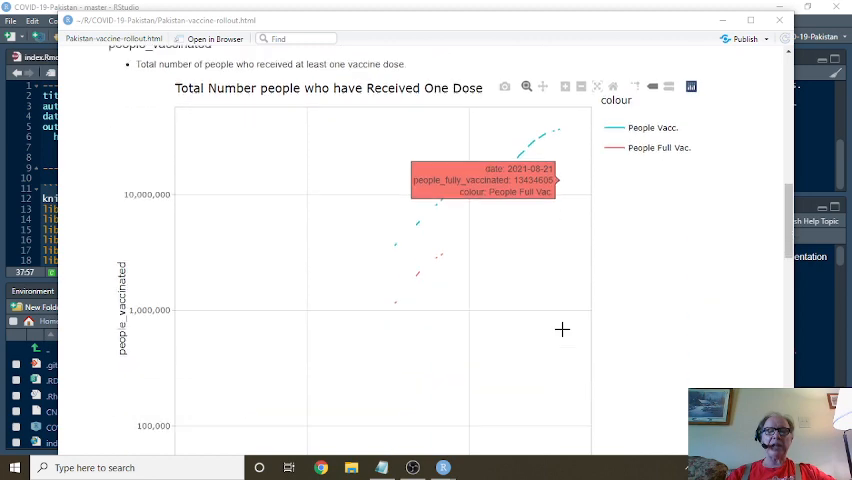
scroll(down, 3)
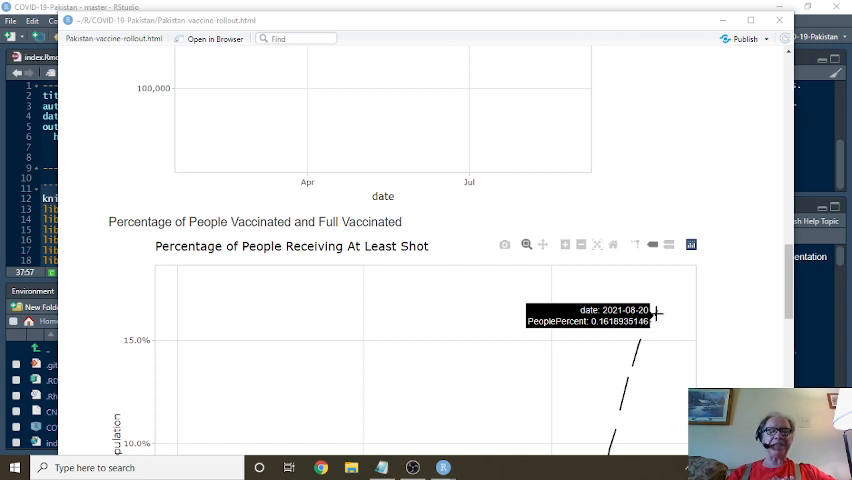
scroll(down, 3)
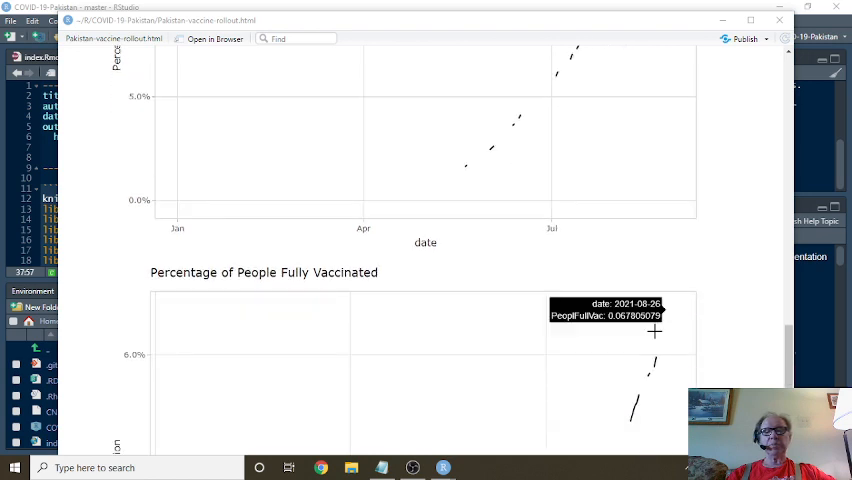
mouse_move(650, 358)
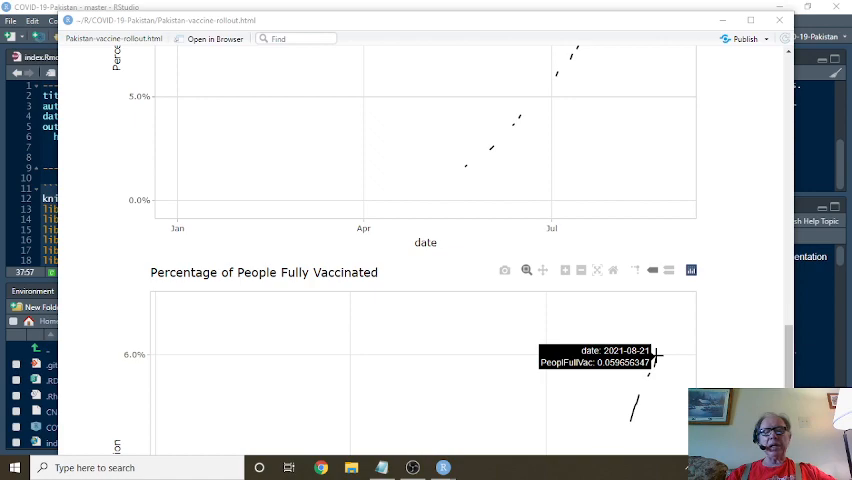
scroll(down, 3)
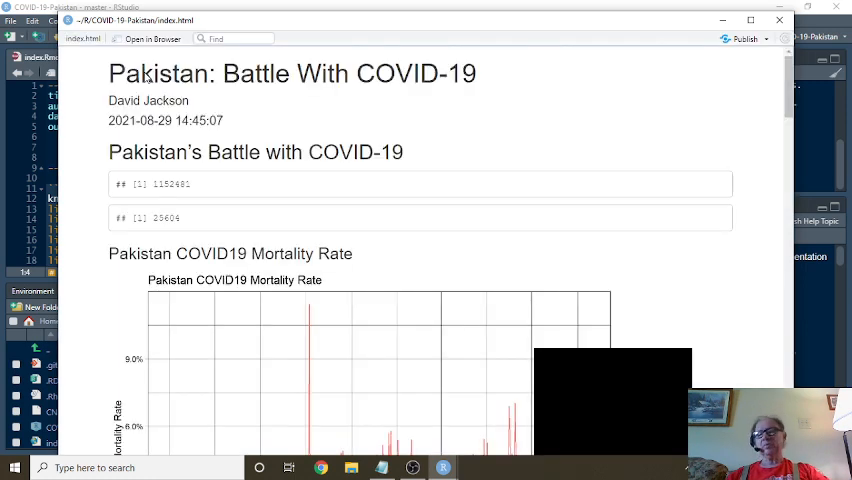
scroll(down, 3)
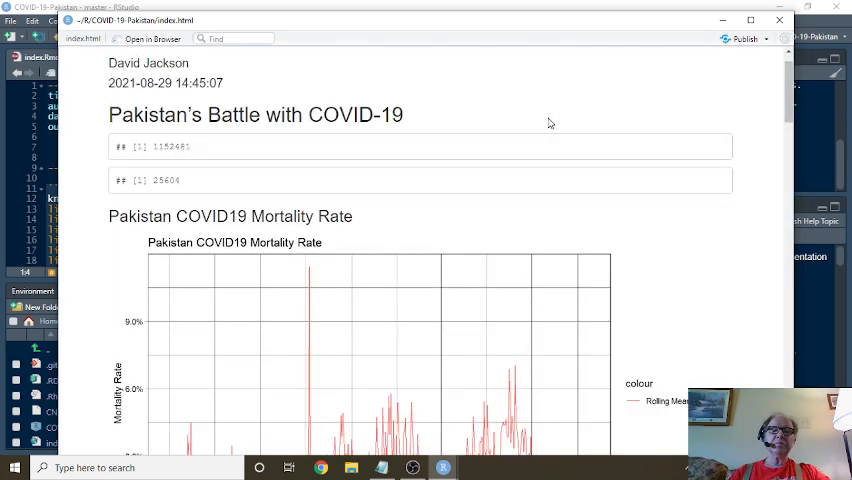
mouse_move(212, 148)
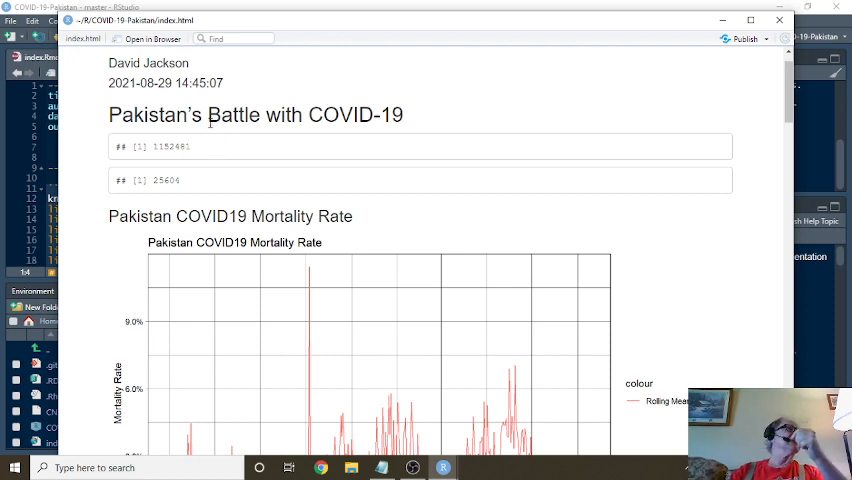
mouse_move(208, 126)
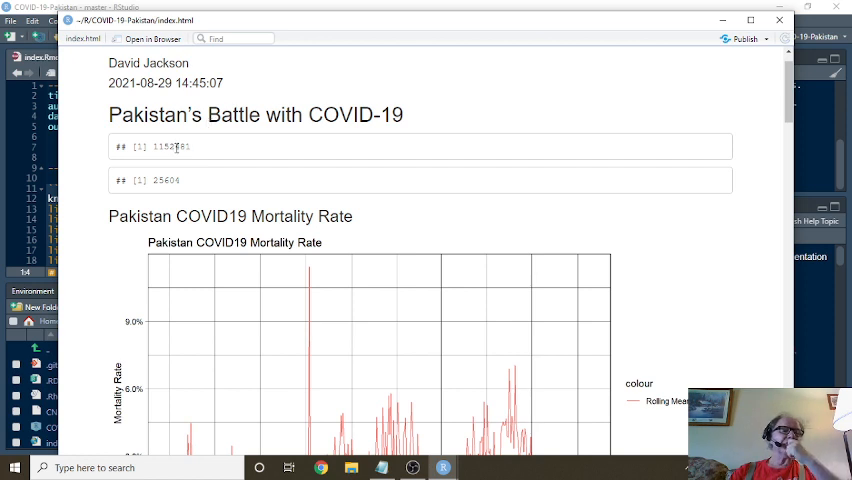
mouse_move(224, 148)
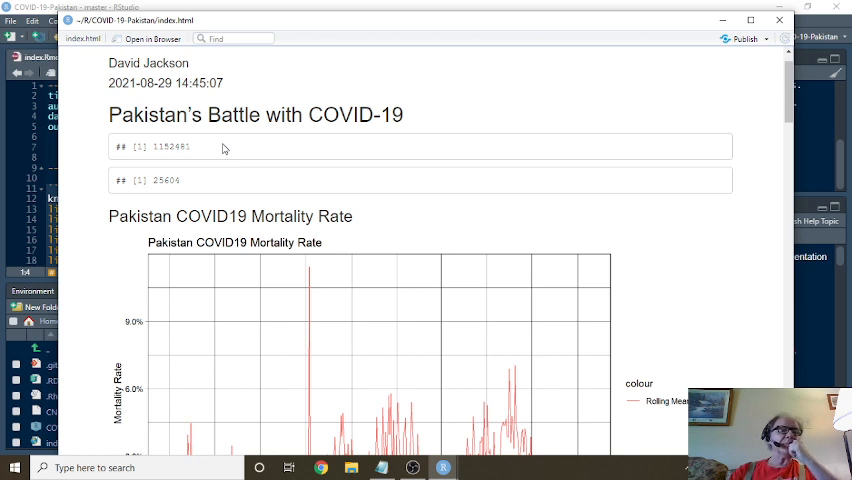
mouse_move(176, 146)
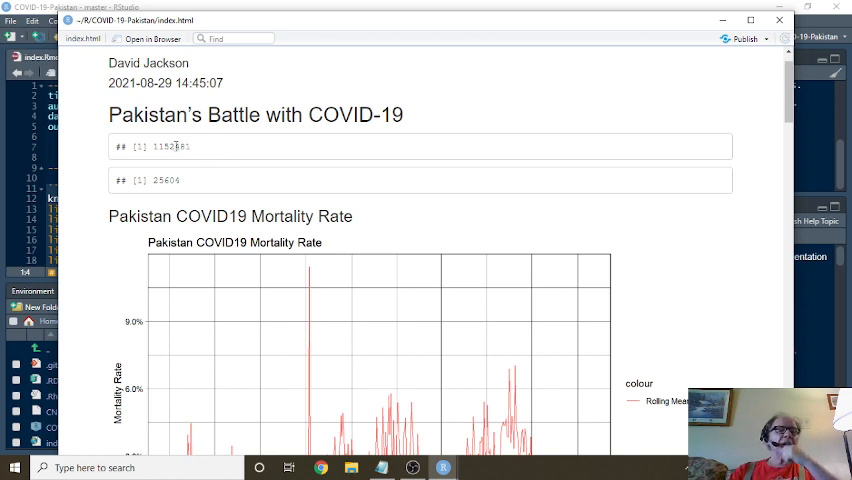
mouse_move(178, 160)
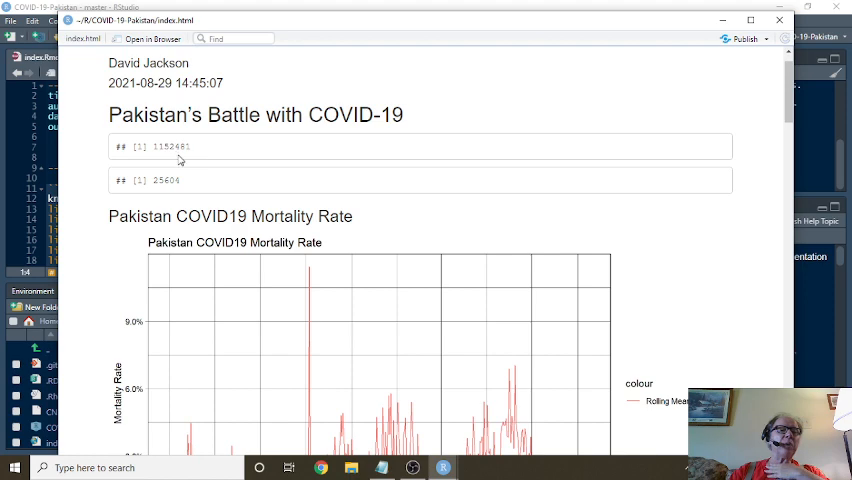
mouse_move(248, 160)
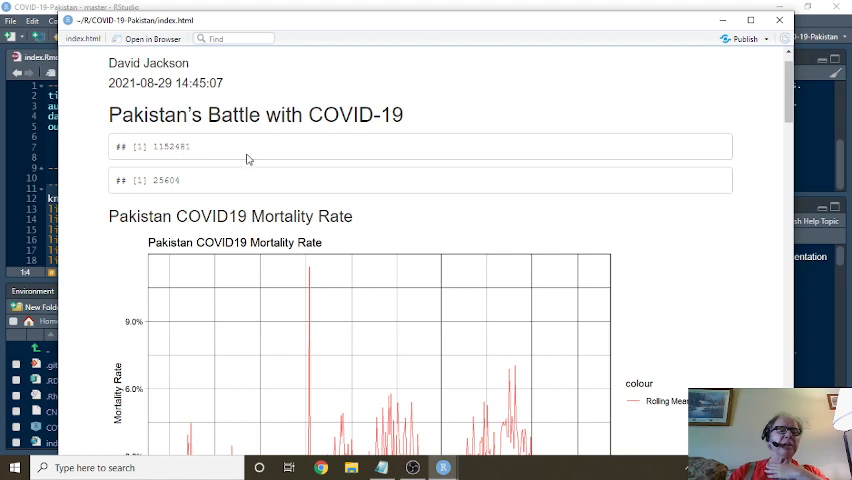
scroll(down, 3)
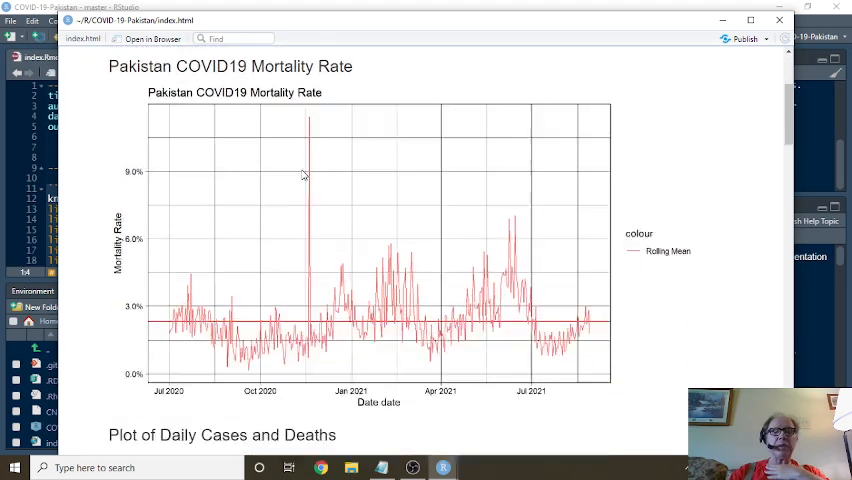
scroll(down, 3)
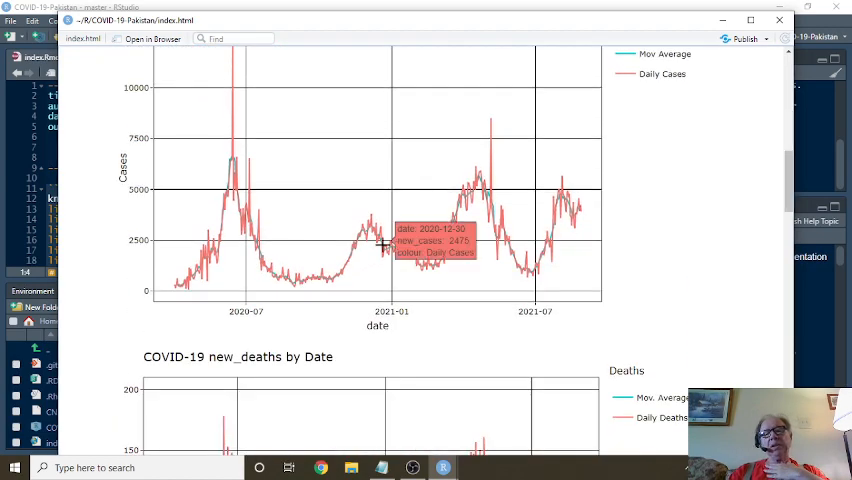
mouse_move(472, 110)
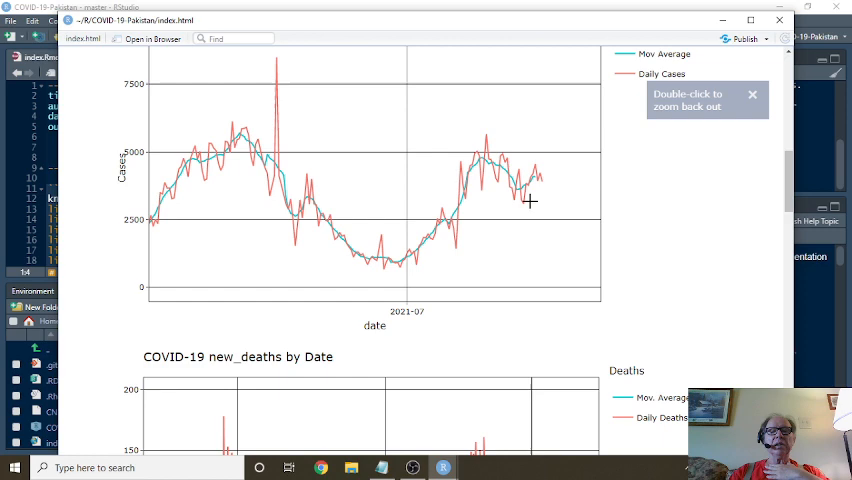
mouse_move(488, 160)
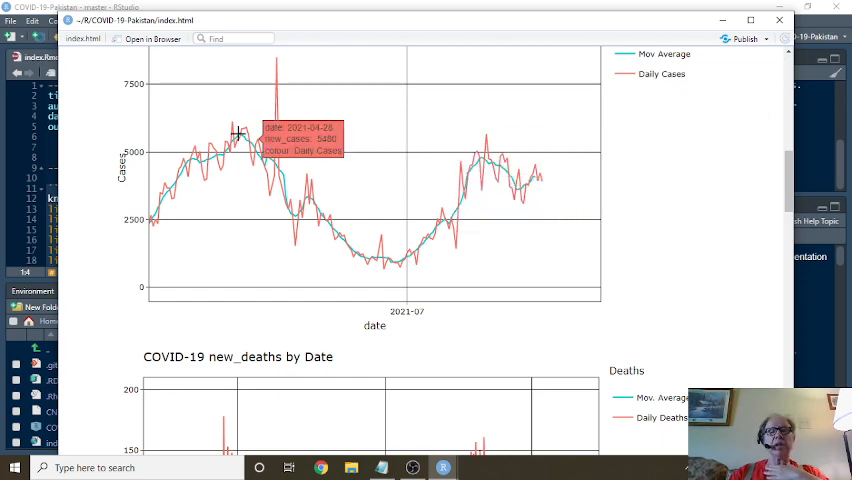
mouse_move(550, 178)
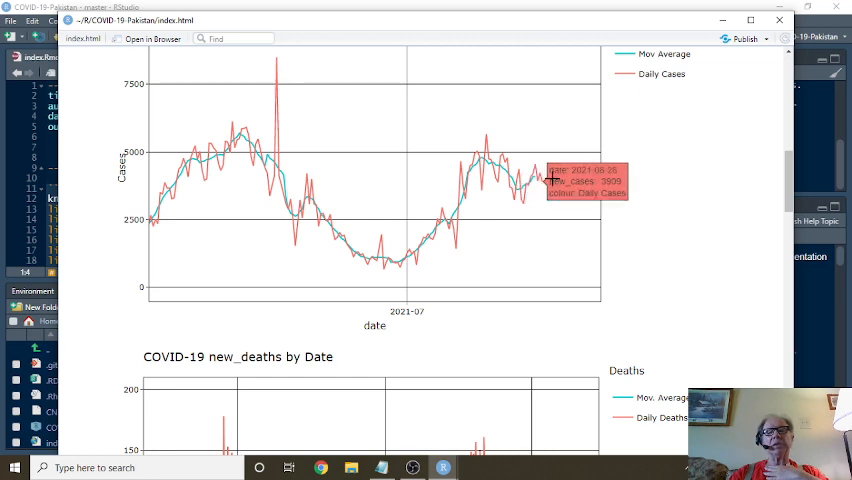
mouse_move(540, 170)
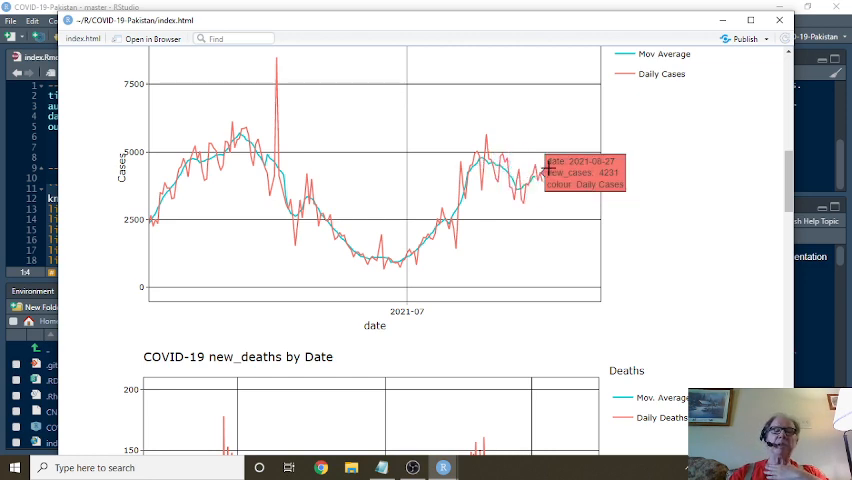
mouse_move(542, 180)
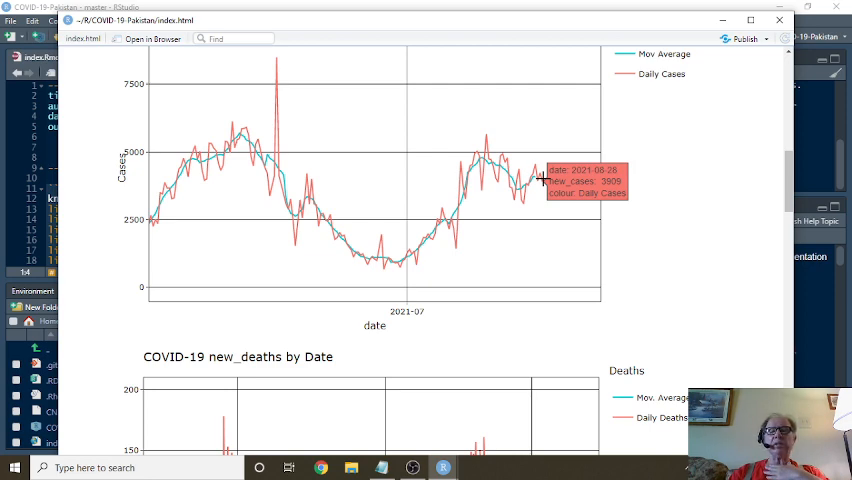
mouse_move(536, 178)
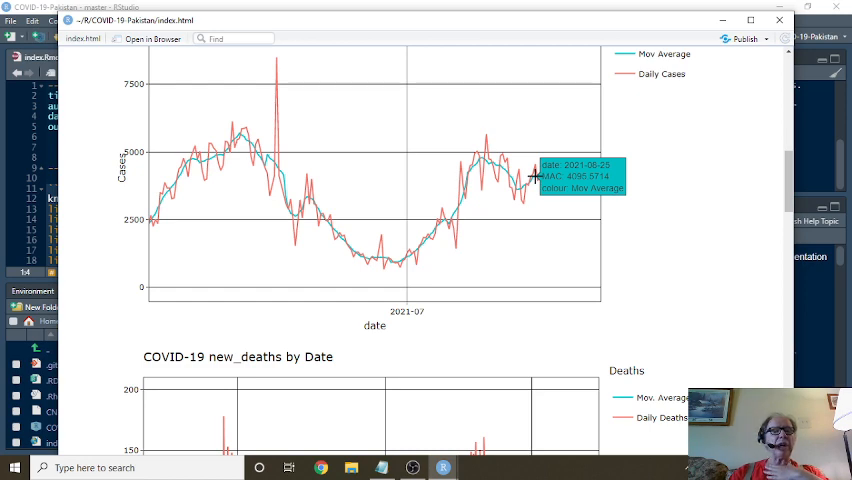
scroll(down, 3)
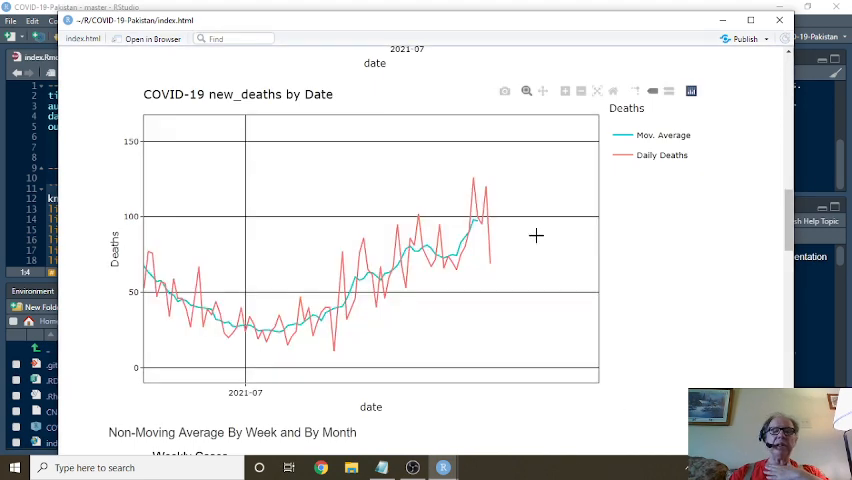
mouse_move(280, 348)
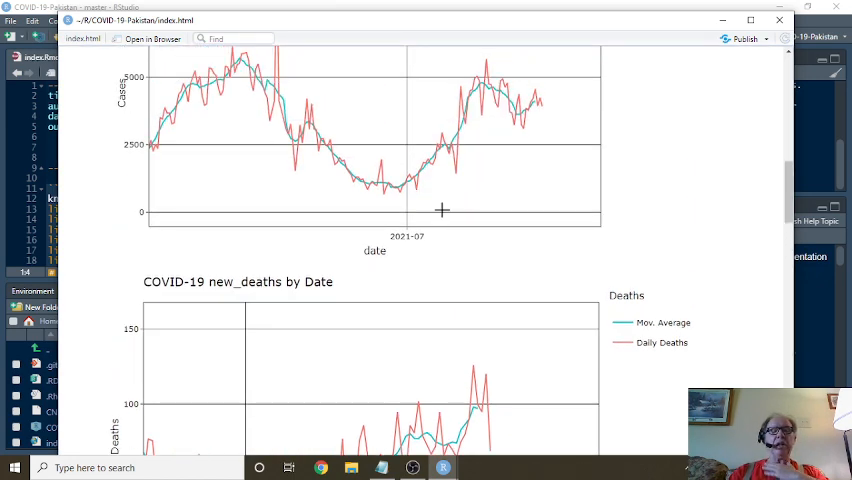
mouse_move(446, 190)
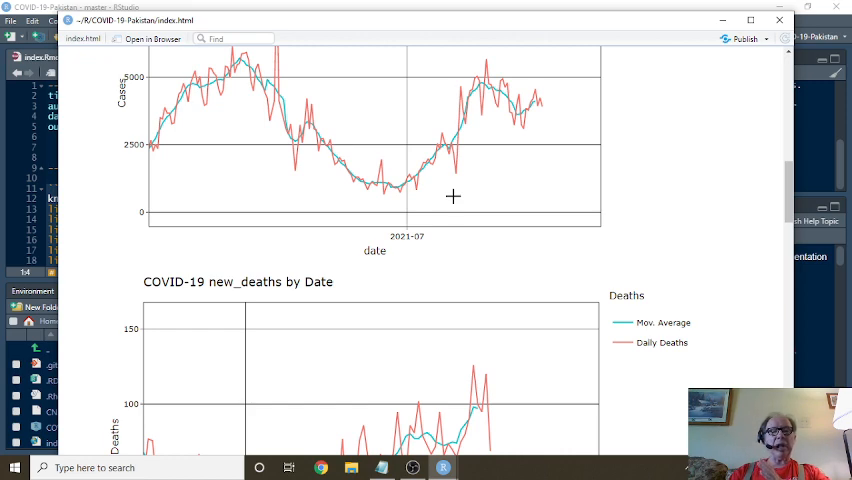
scroll(down, 3)
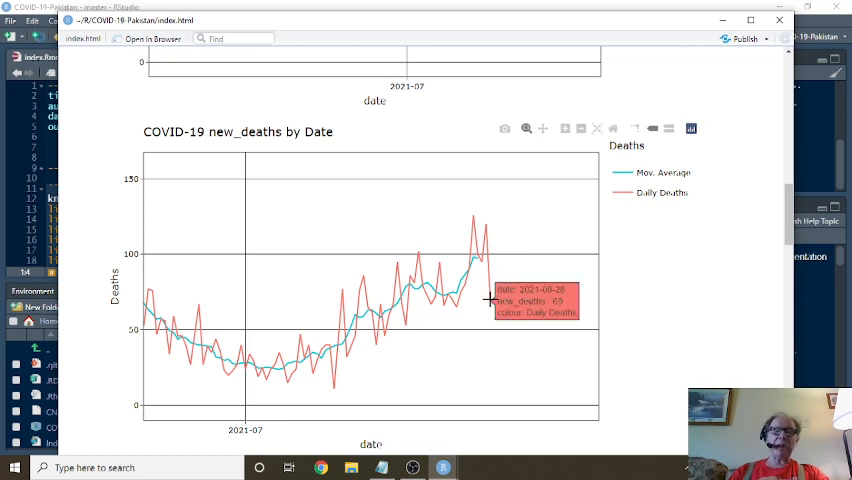
mouse_move(484, 262)
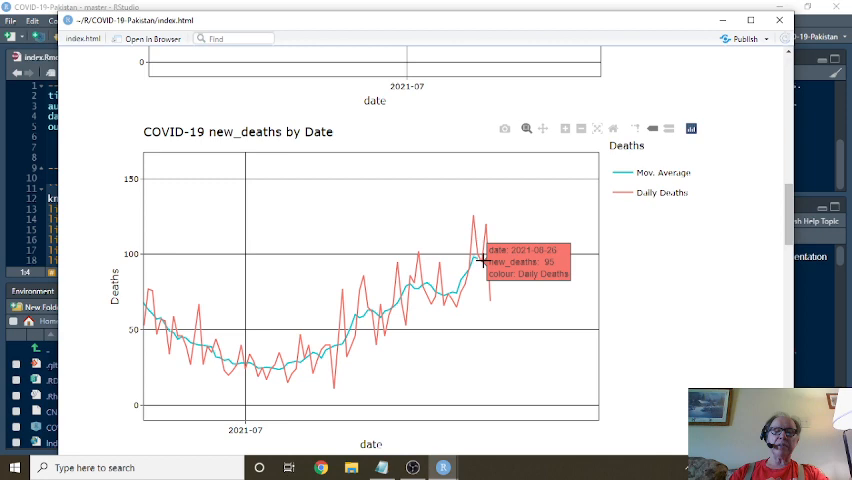
mouse_move(476, 260)
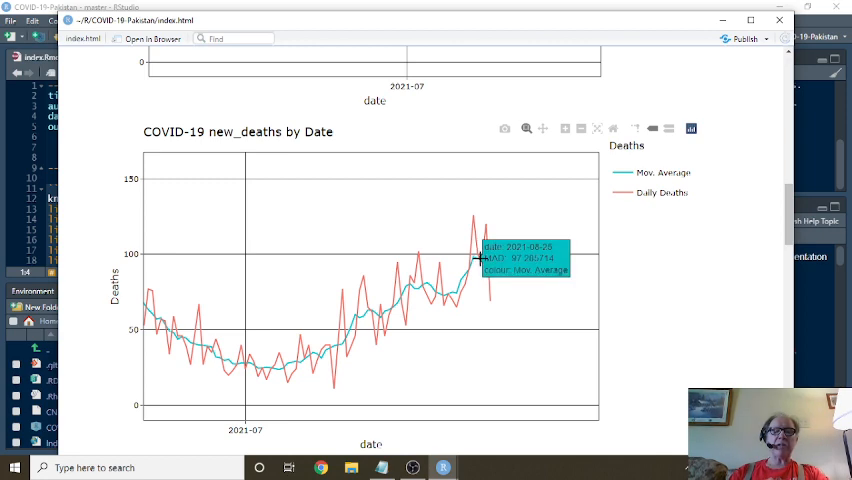
scroll(down, 3)
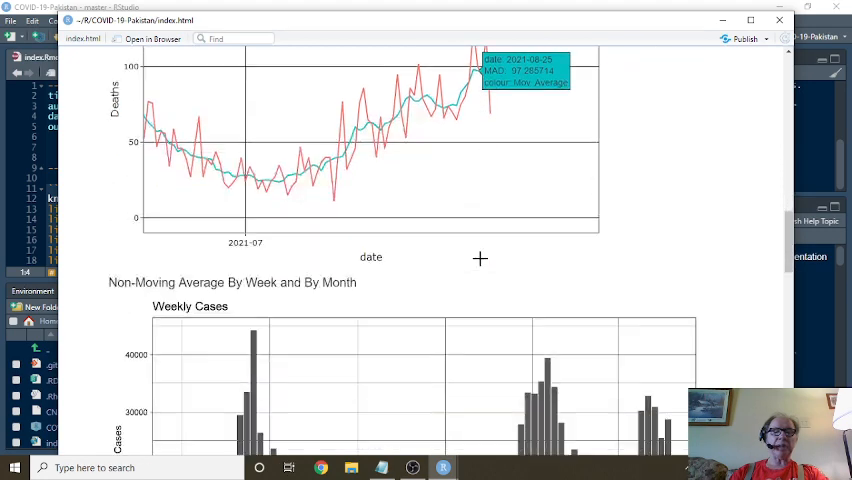
scroll(down, 3)
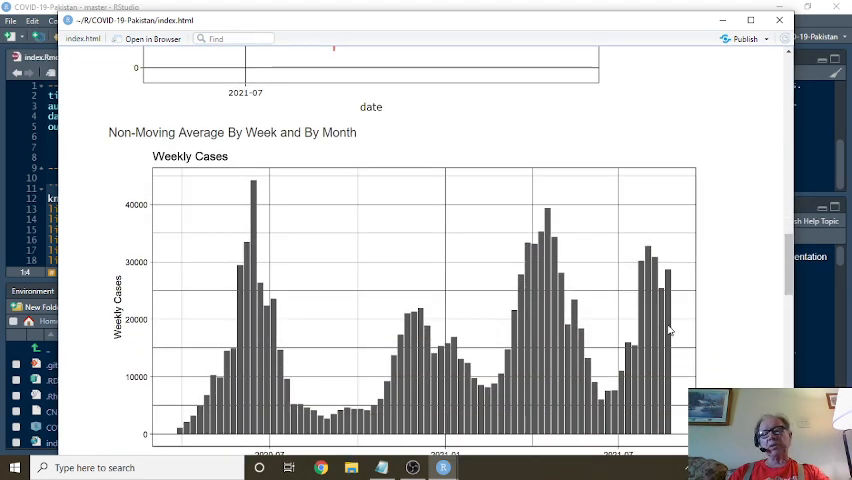
mouse_move(562, 230)
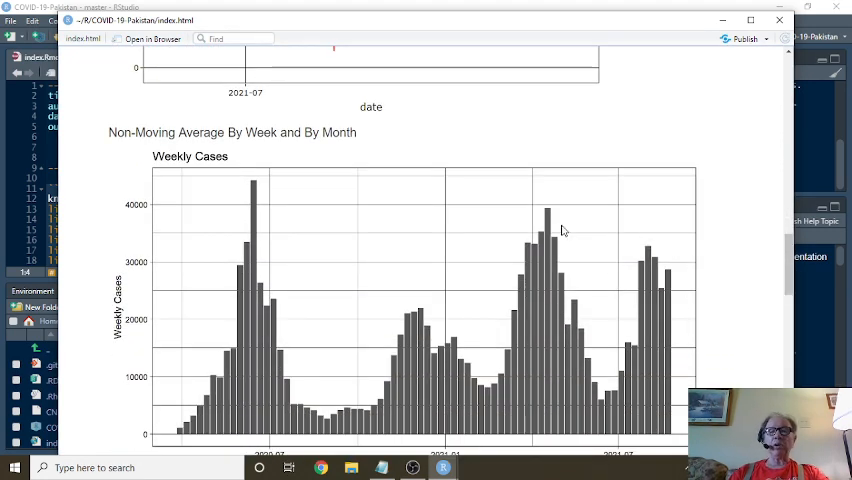
mouse_move(558, 268)
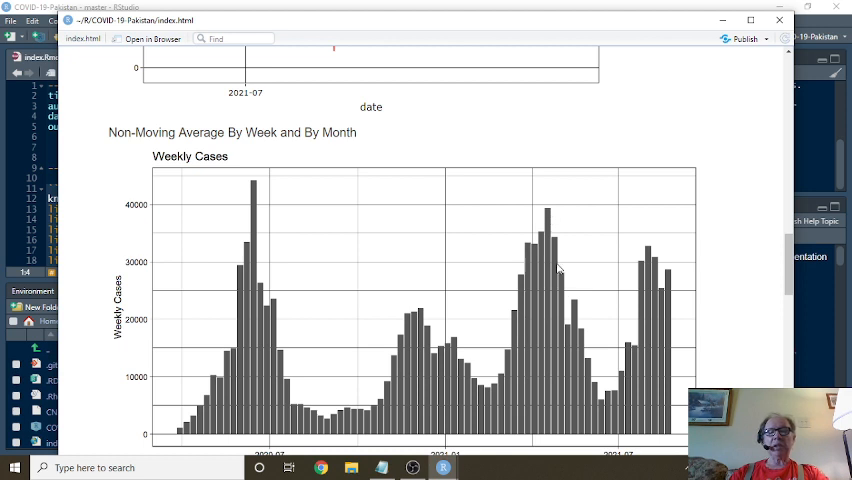
mouse_move(644, 292)
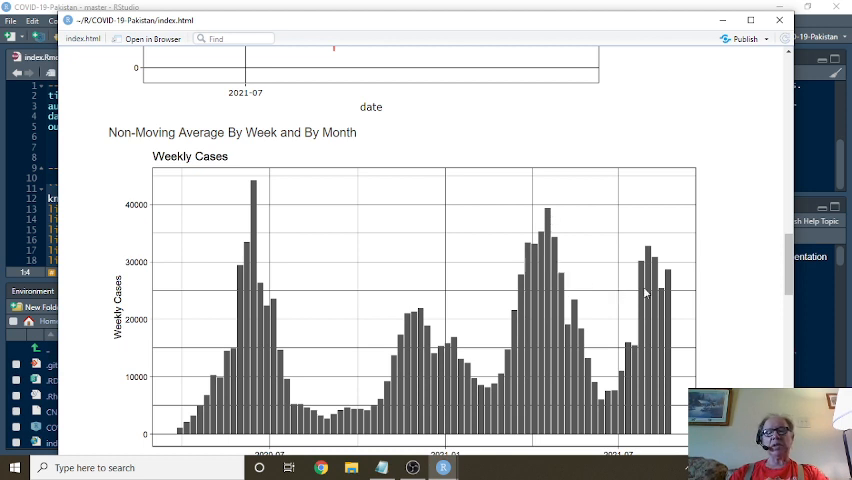
mouse_move(414, 290)
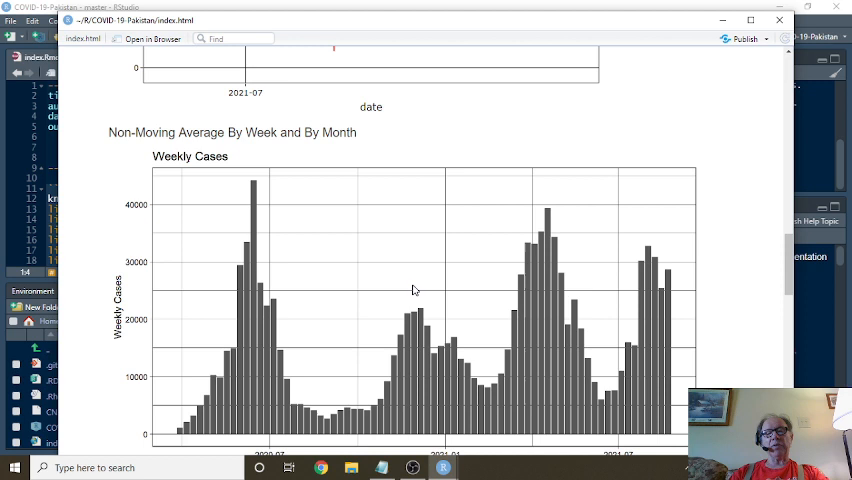
mouse_move(668, 330)
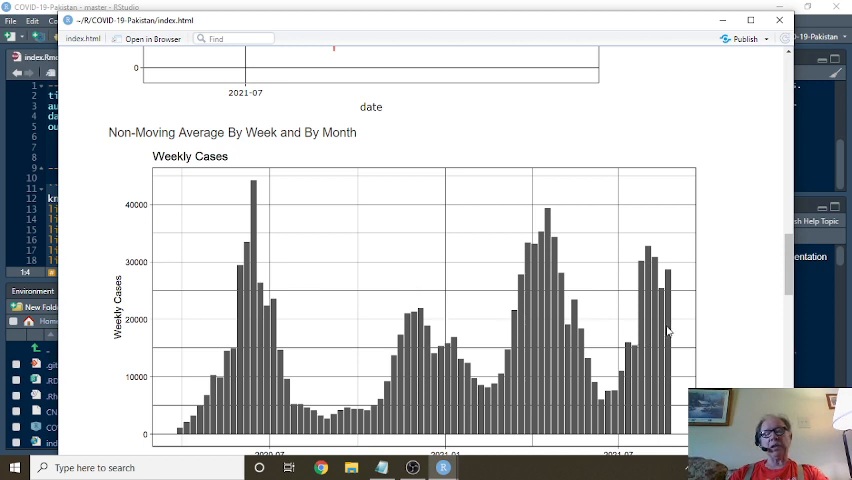
mouse_move(668, 278)
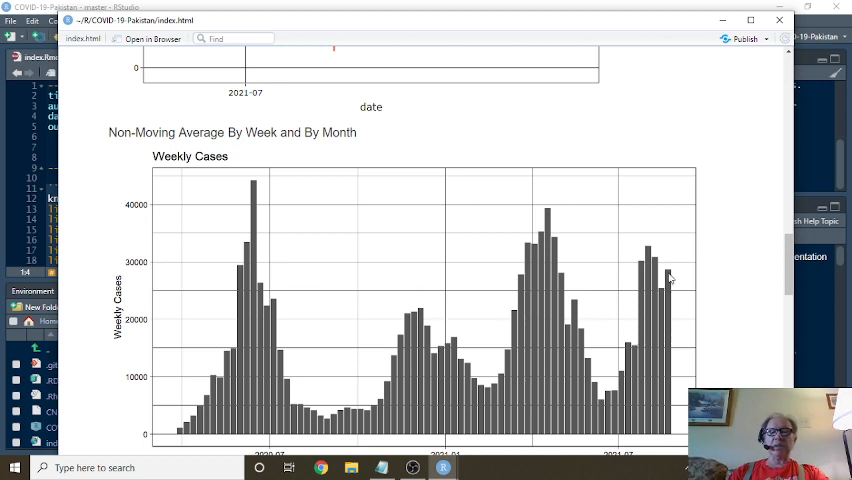
scroll(down, 3)
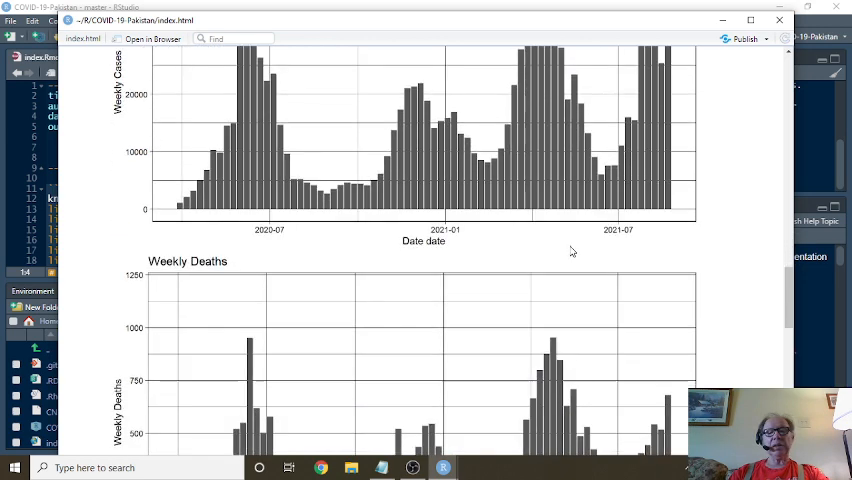
scroll(down, 3)
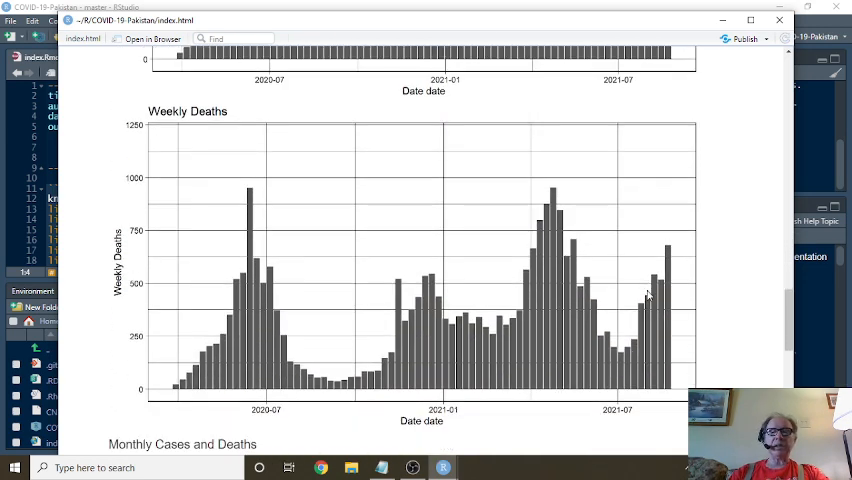
mouse_move(518, 216)
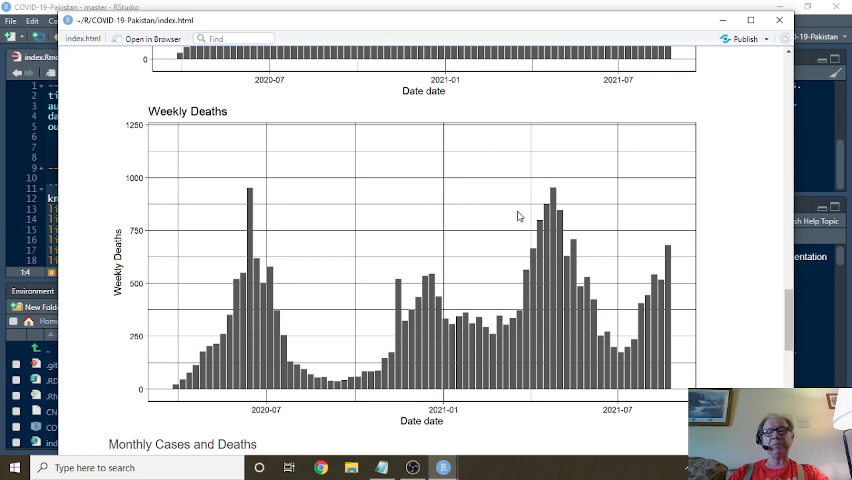
scroll(down, 3)
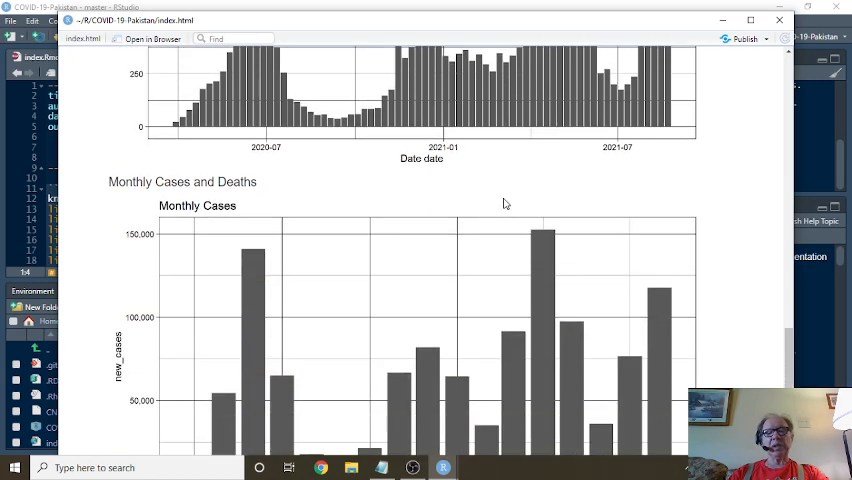
scroll(down, 3)
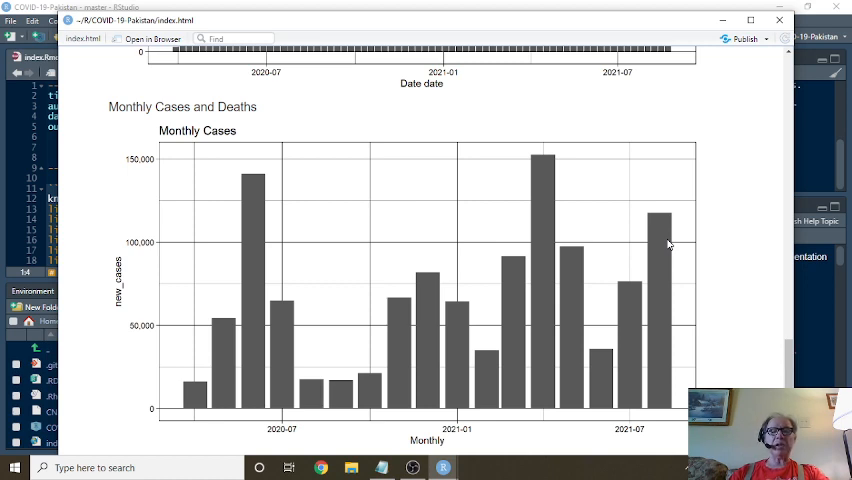
scroll(down, 3)
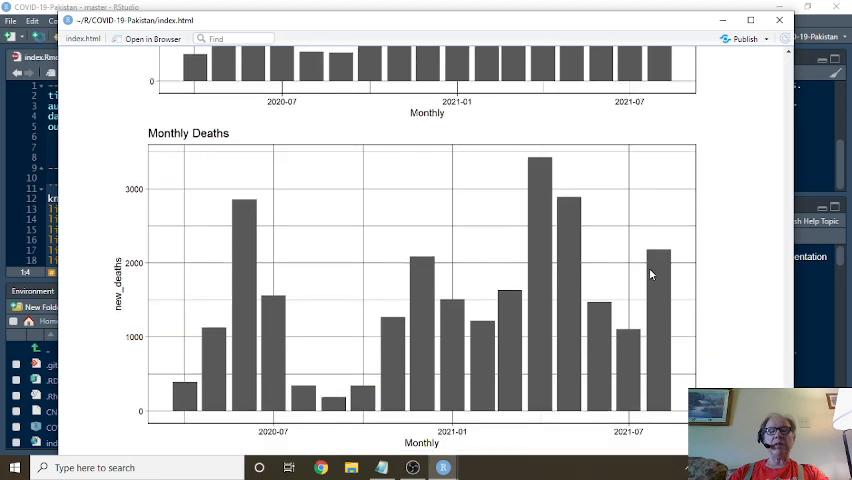
mouse_move(626, 258)
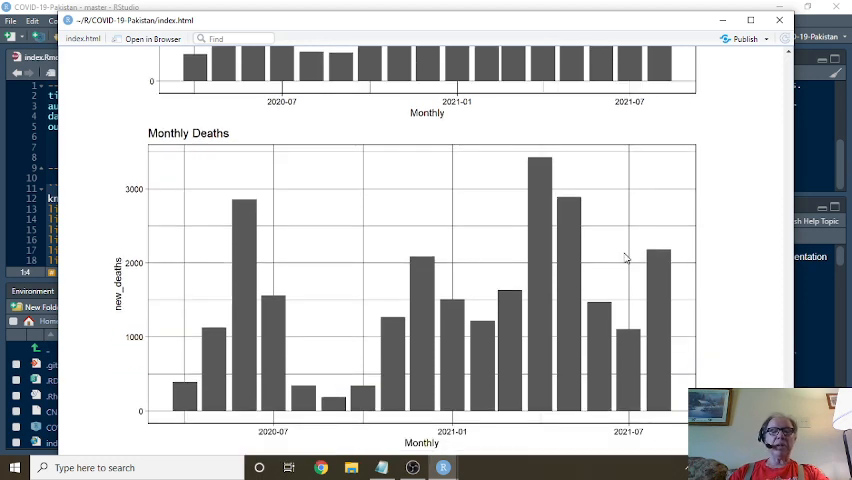
mouse_move(660, 272)
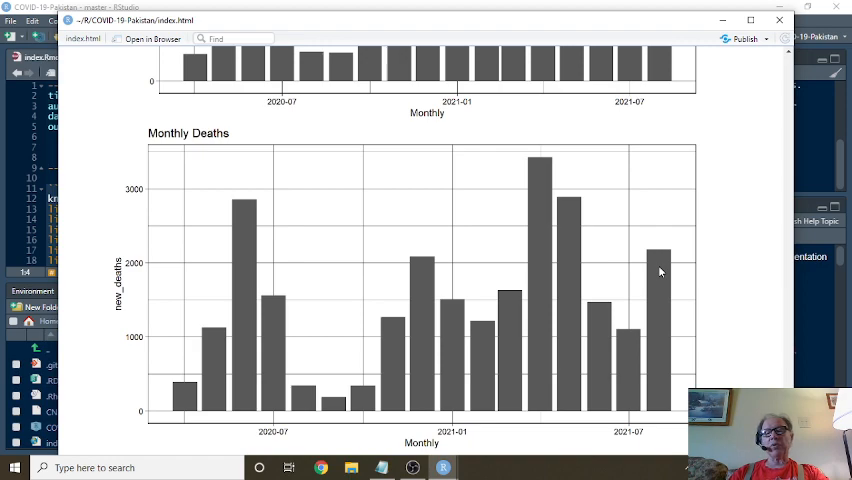
mouse_move(770, 60)
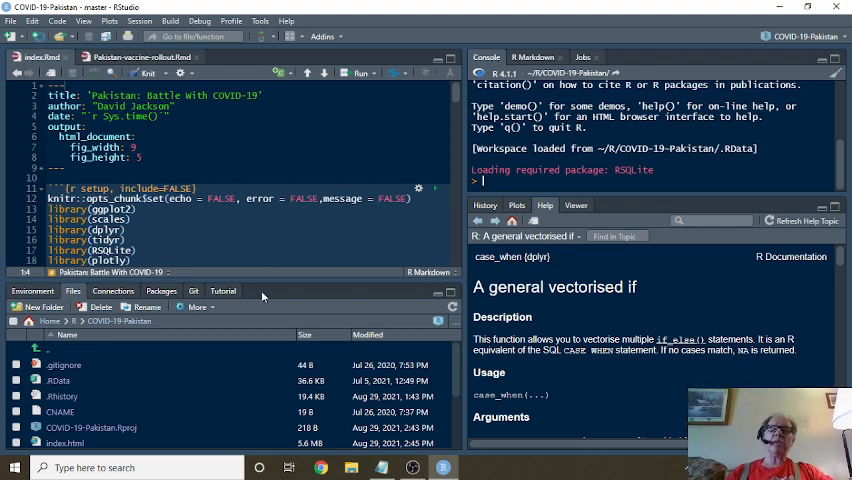
mouse_move(210, 336)
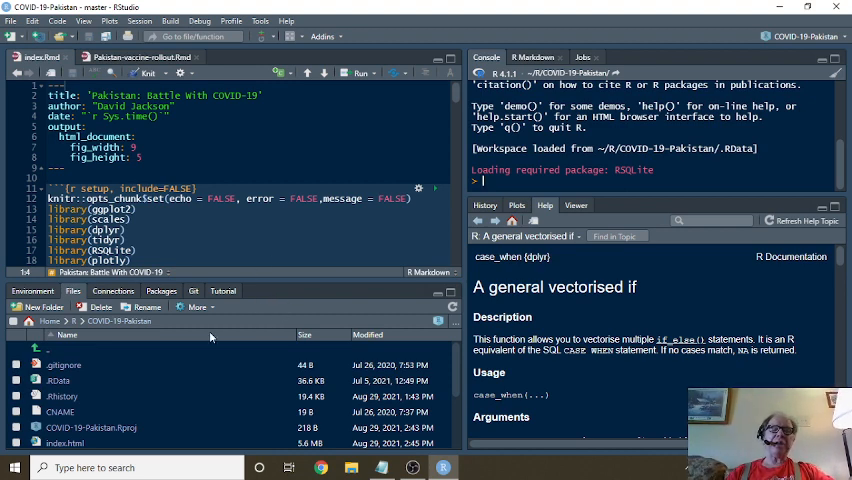